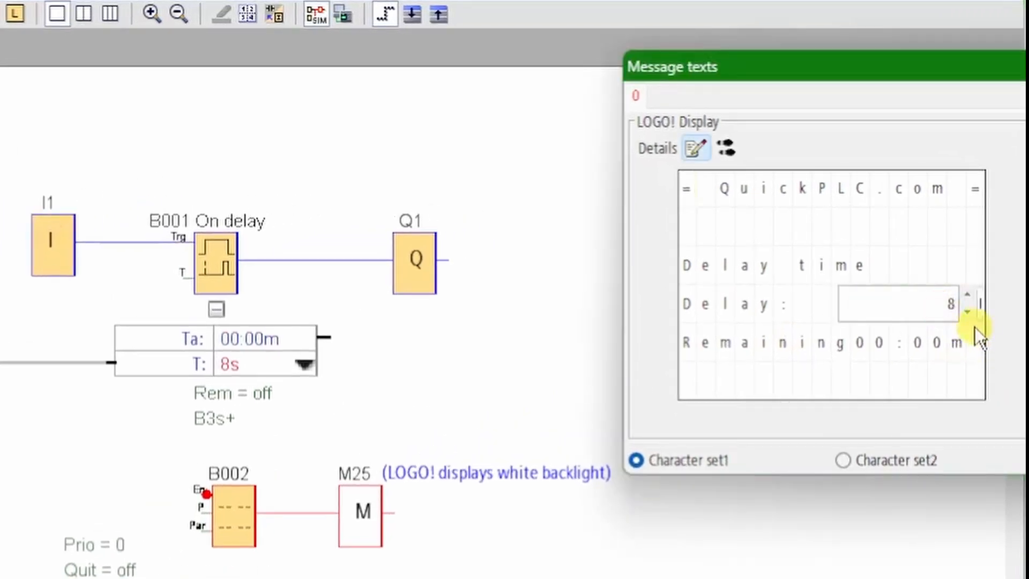
# Step: Bump the delay value on the simulated display before leaving the finished-program demo
pyautogui.click(966, 299)
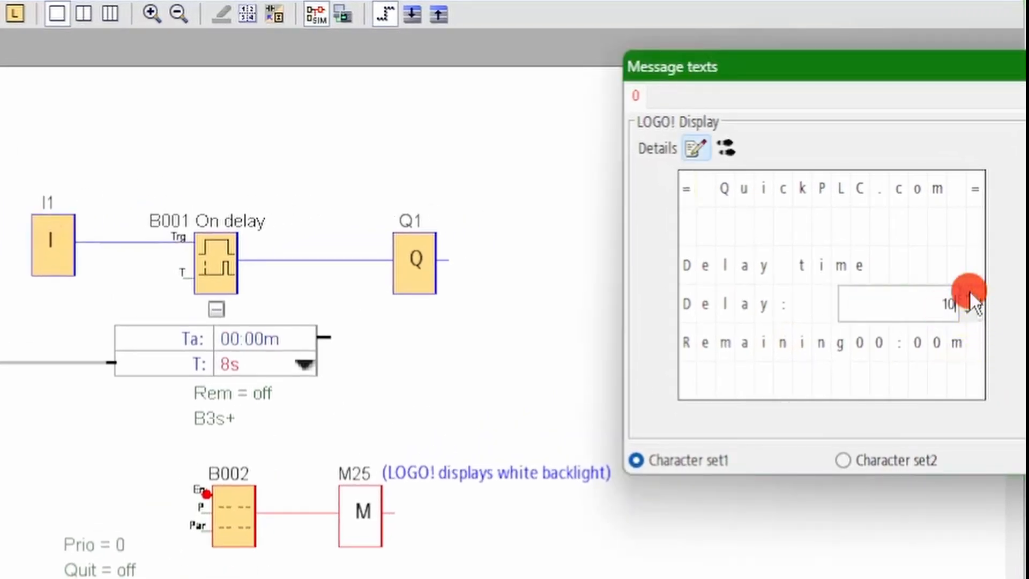
pyautogui.click(966, 299)
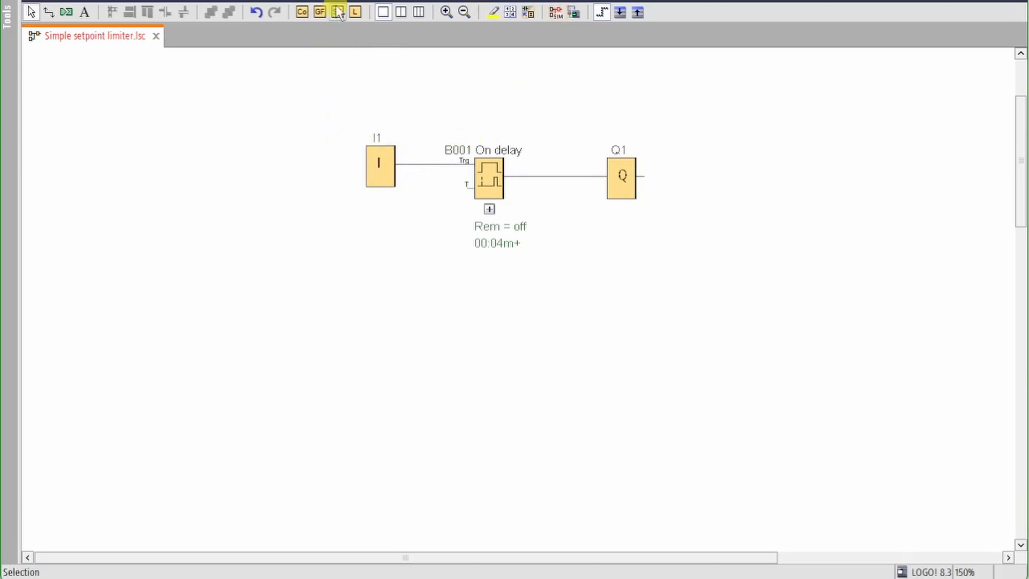
# Step: Create message text B002 with the 'QuickPLC.com' header and B001's on-delay setpoint and remaining time
pyautogui.click(338, 11)
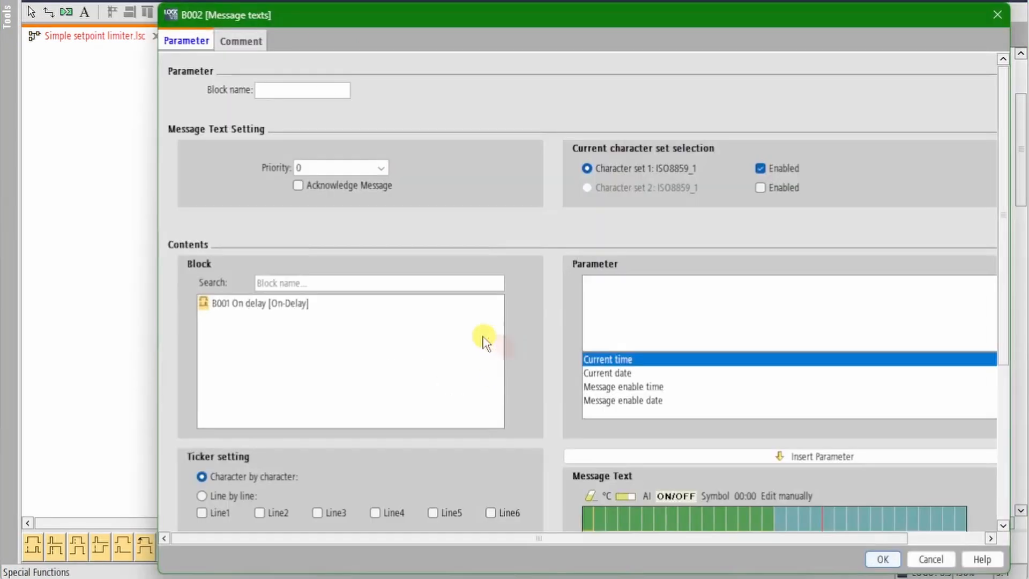
pyautogui.click(259, 303)
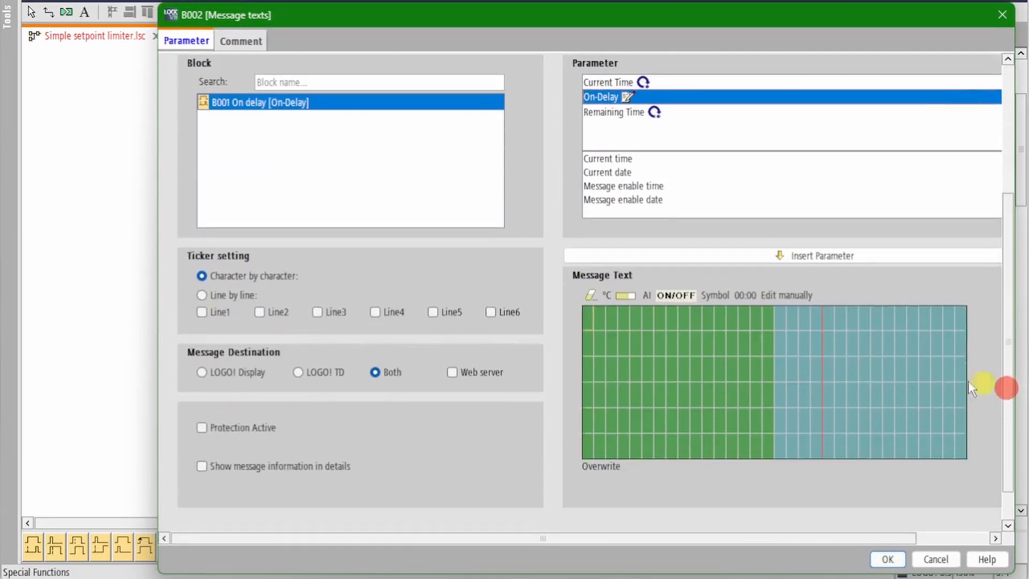
pyautogui.write('QuickPLC.com =')
pyautogui.write('Delay')
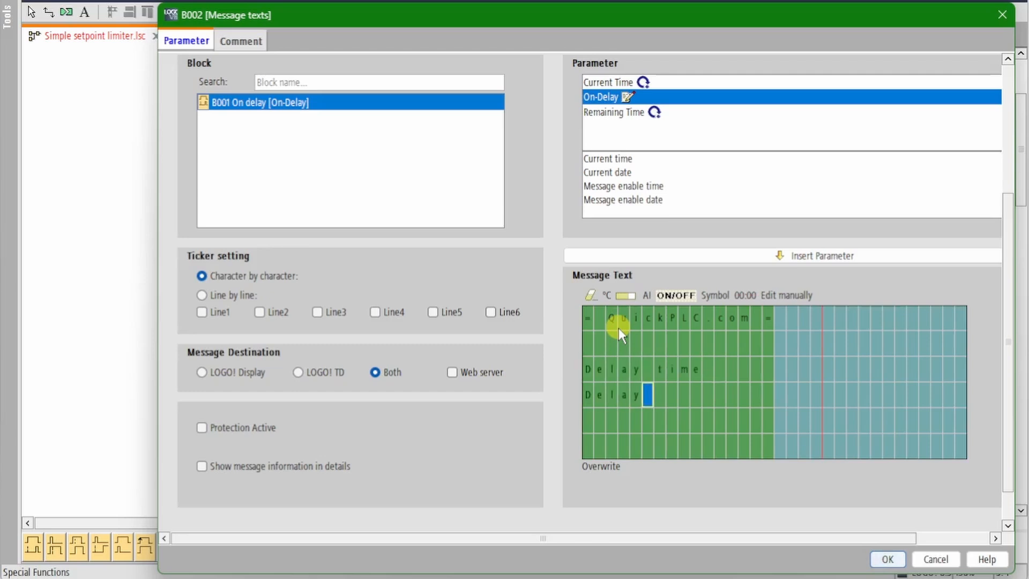
pyautogui.click(817, 255)
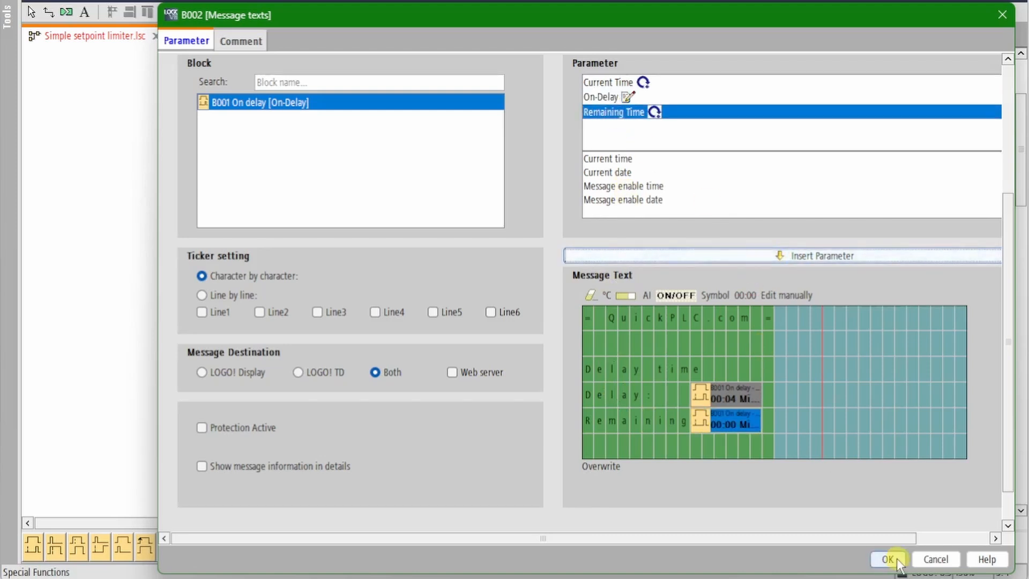
pyautogui.click(887, 559)
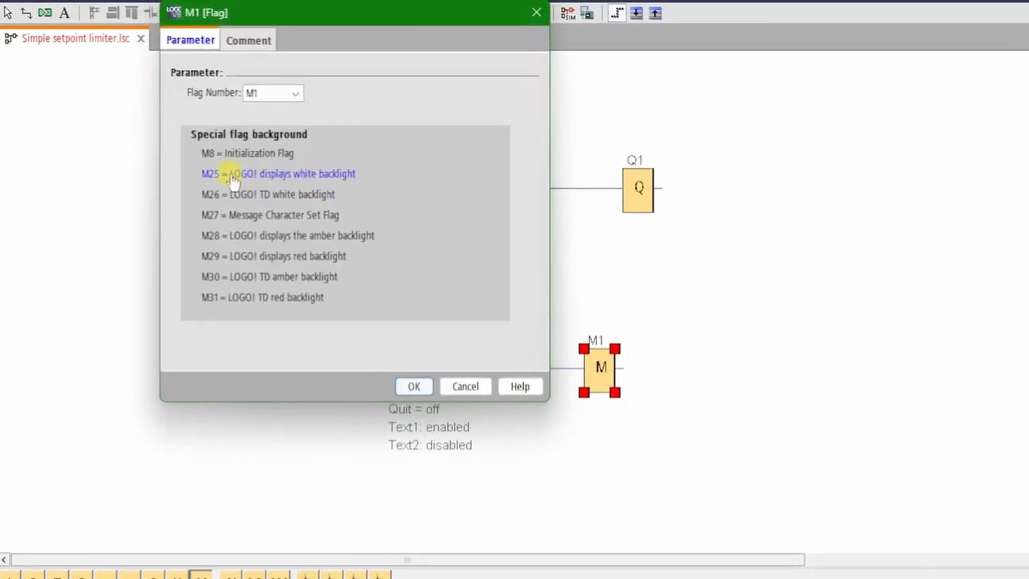
# Step: Have B002 drive the white-backlight flag M25 and start the simulation
pyautogui.click(413, 386)
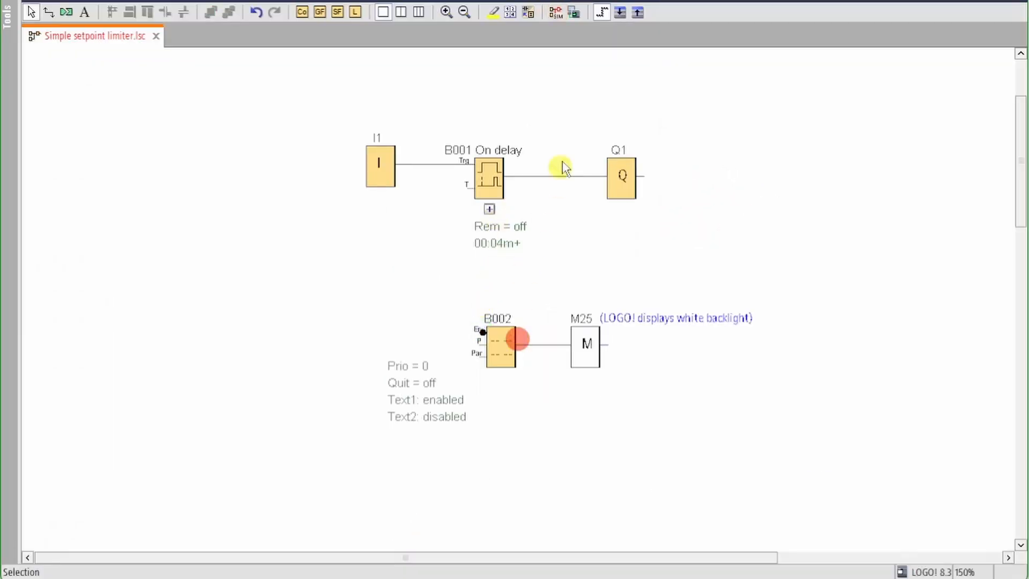
pyautogui.click(556, 12)
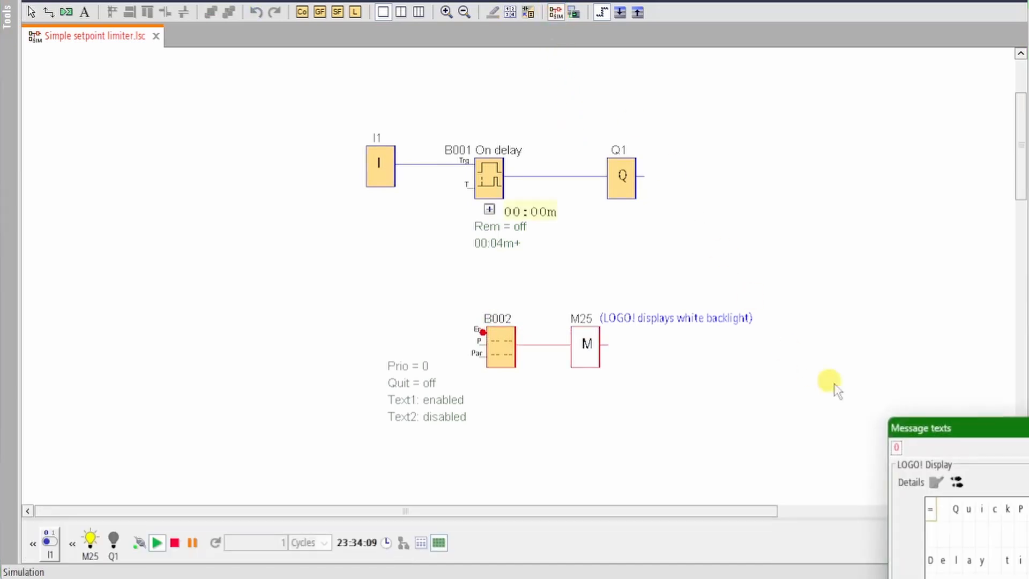
# Step: Raise B001's delay to 00:10m from the simulated message display, then stop simulating
pyautogui.moveTo(919, 428); pyautogui.dragTo(896, 76)
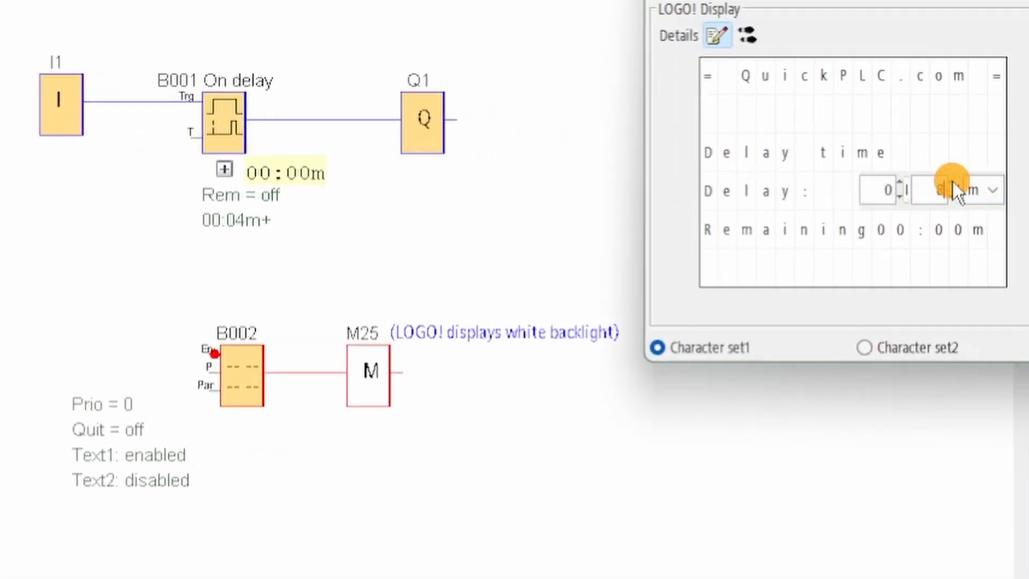
pyautogui.click(960, 185)
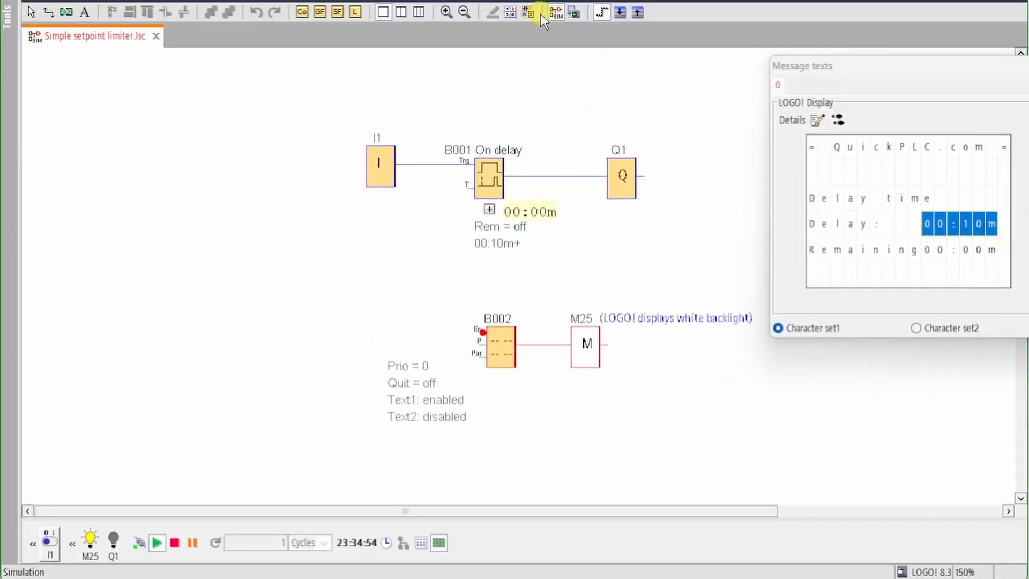
pyautogui.click(542, 12)
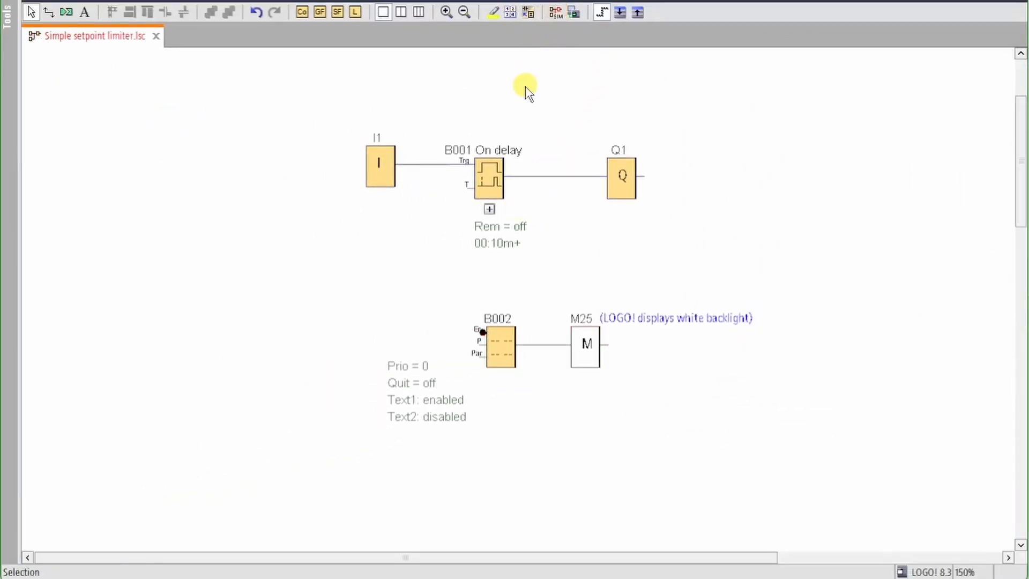
# Step: Place an up/down counter B003 from Special Functions and bring up its parameter dialog
pyautogui.click(336, 12)
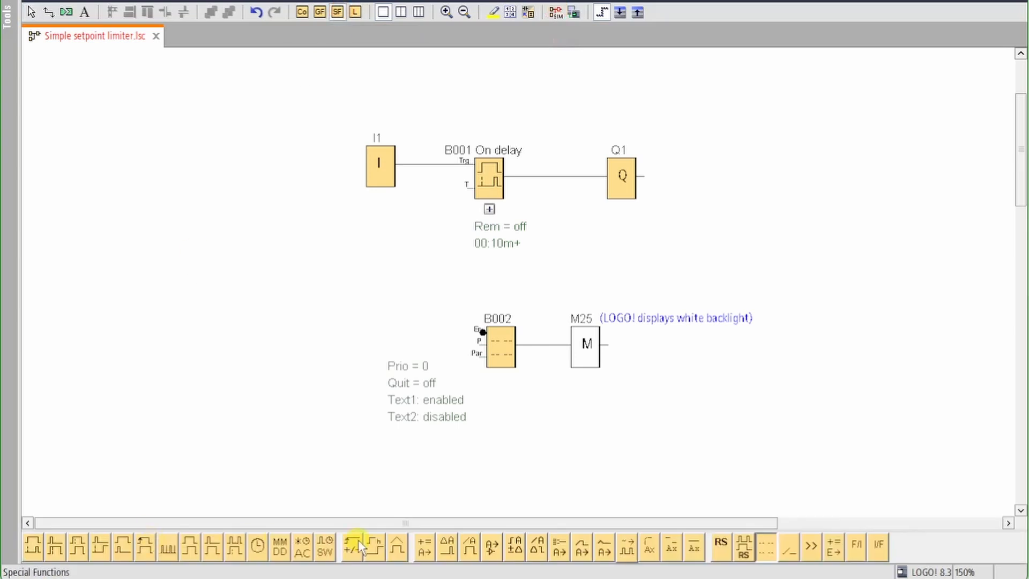
pyautogui.click(352, 545)
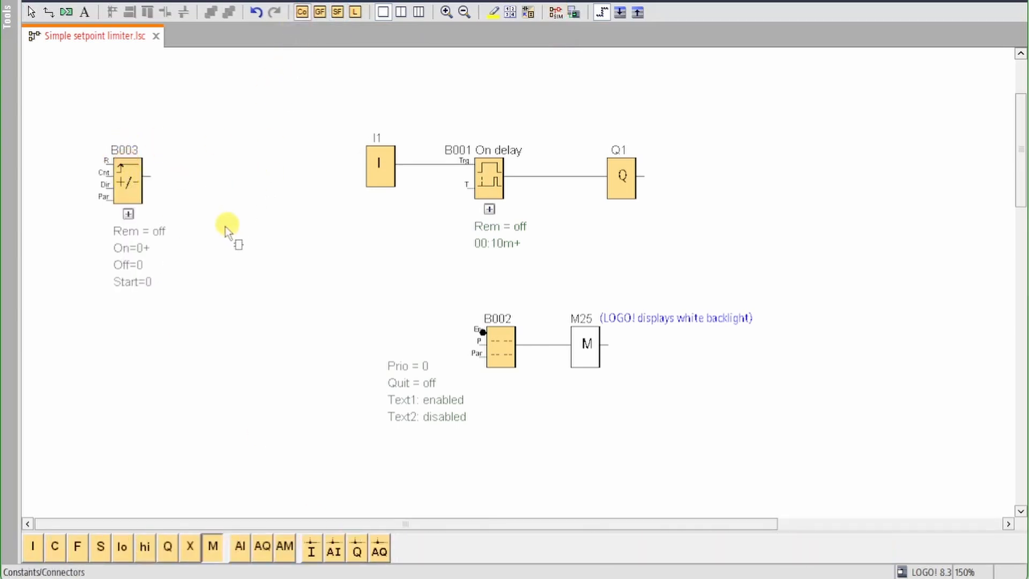
pyautogui.moveTo(220, 173)
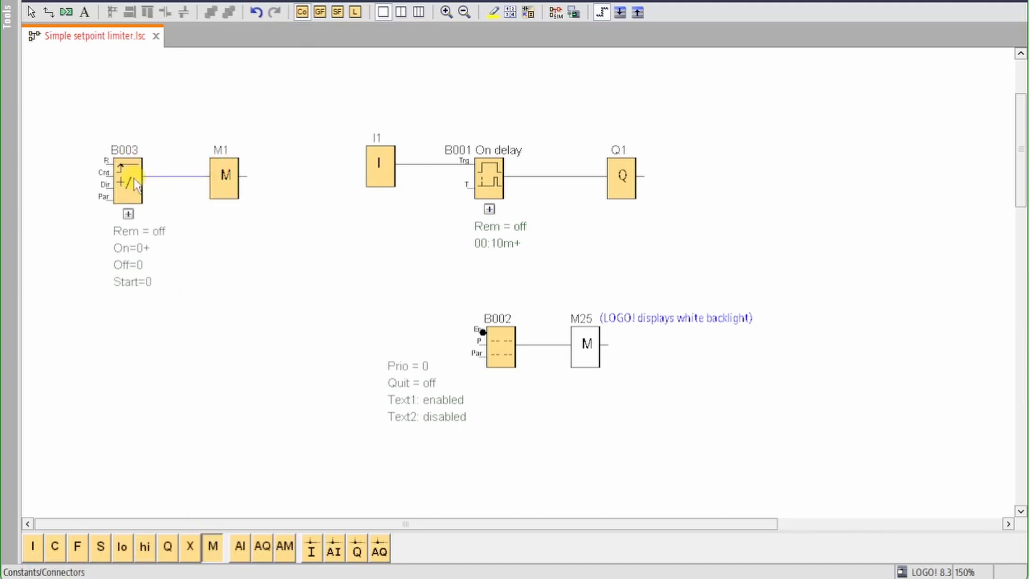
pyautogui.doubleClick(127, 180)
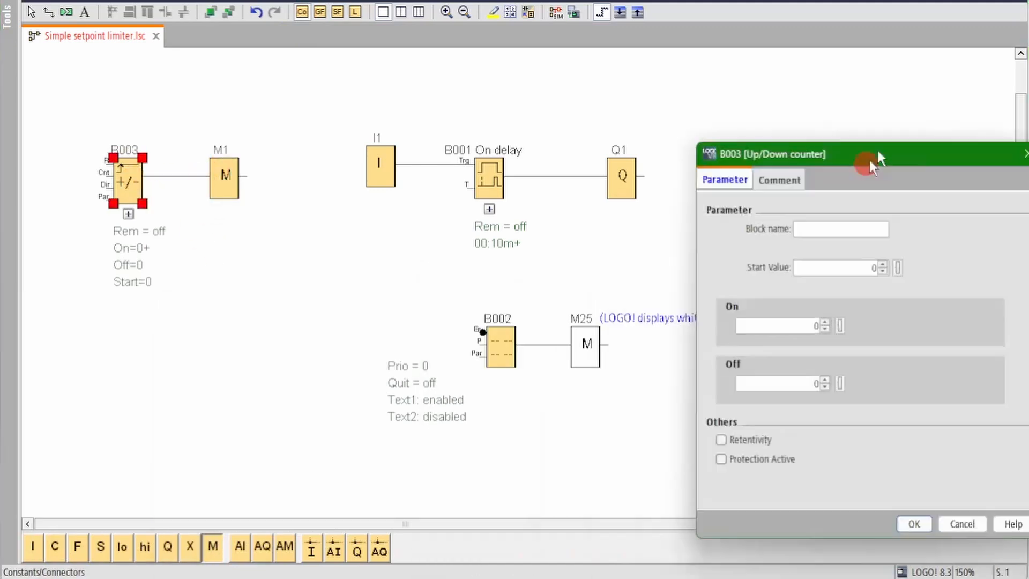
# Step: Name the counter HI LIMIT with start 8, on 9, off 8, retentive and protection active
pyautogui.write('H')
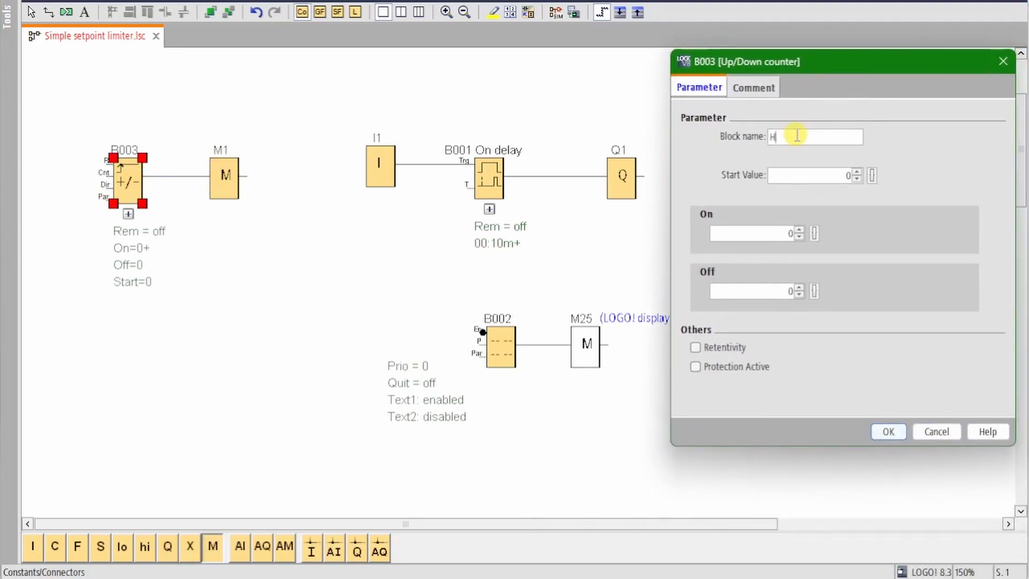
pyautogui.write('I LIMIT')
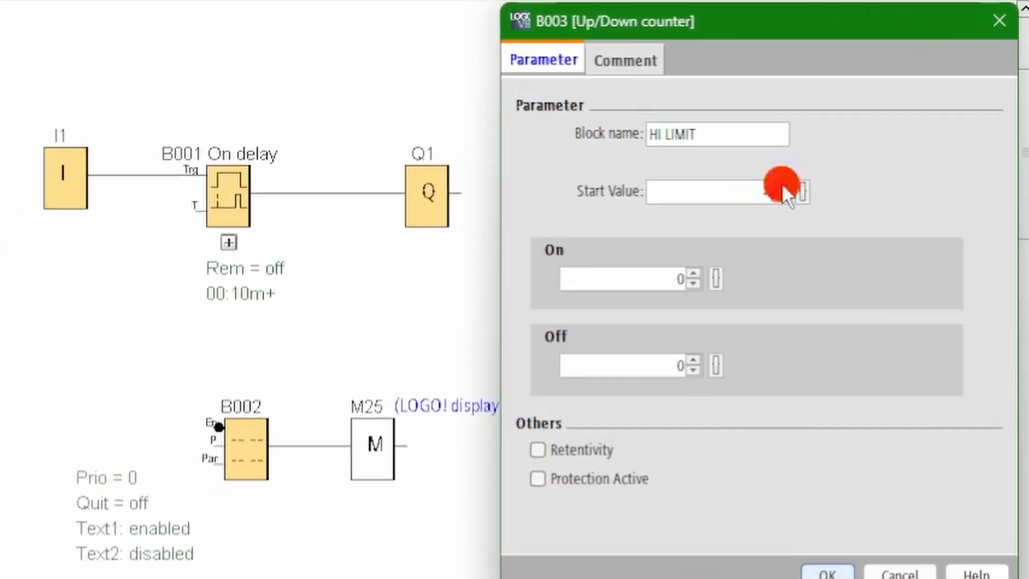
pyautogui.write('8')
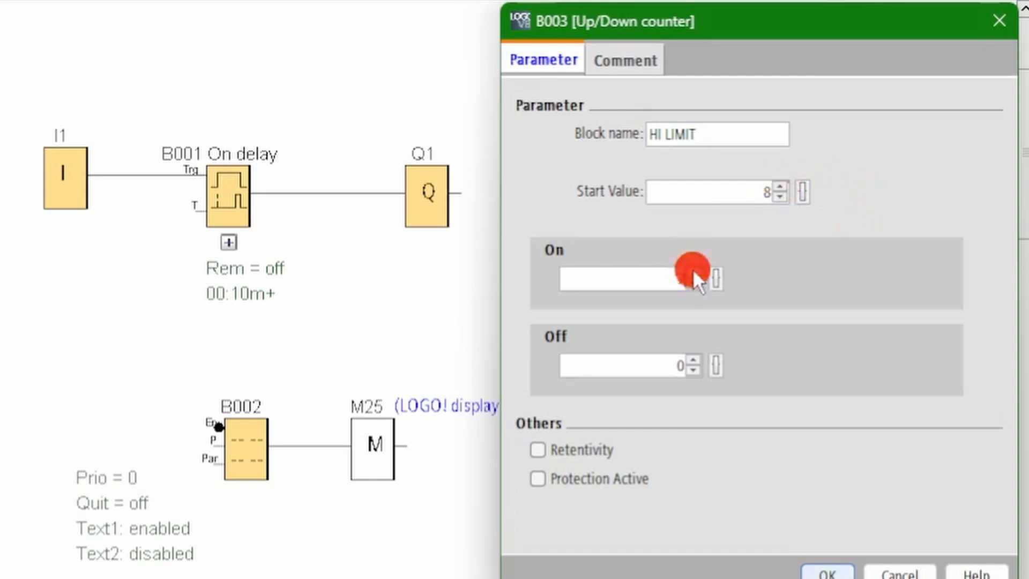
pyautogui.write('9')
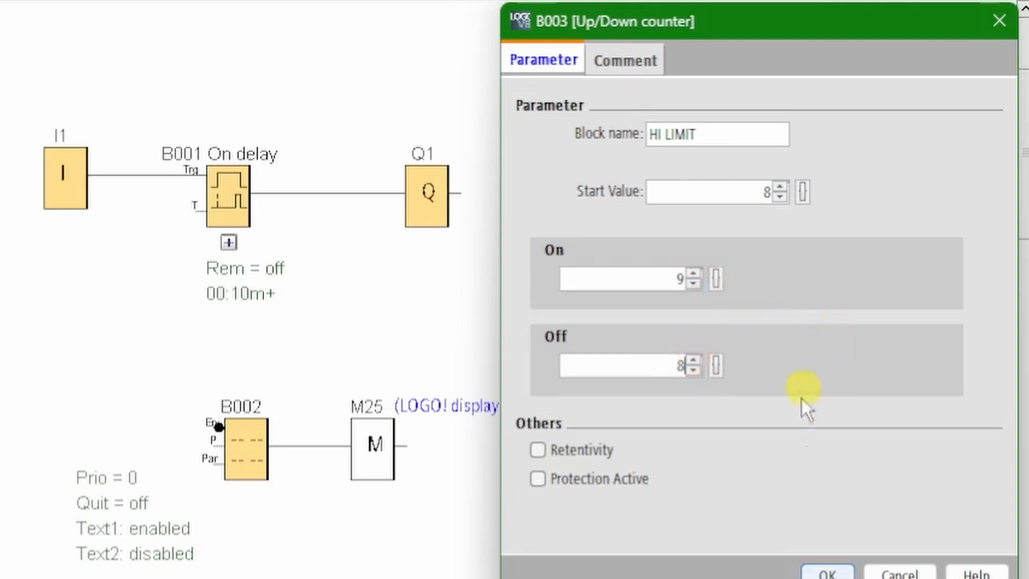
pyautogui.moveTo(671, 464)
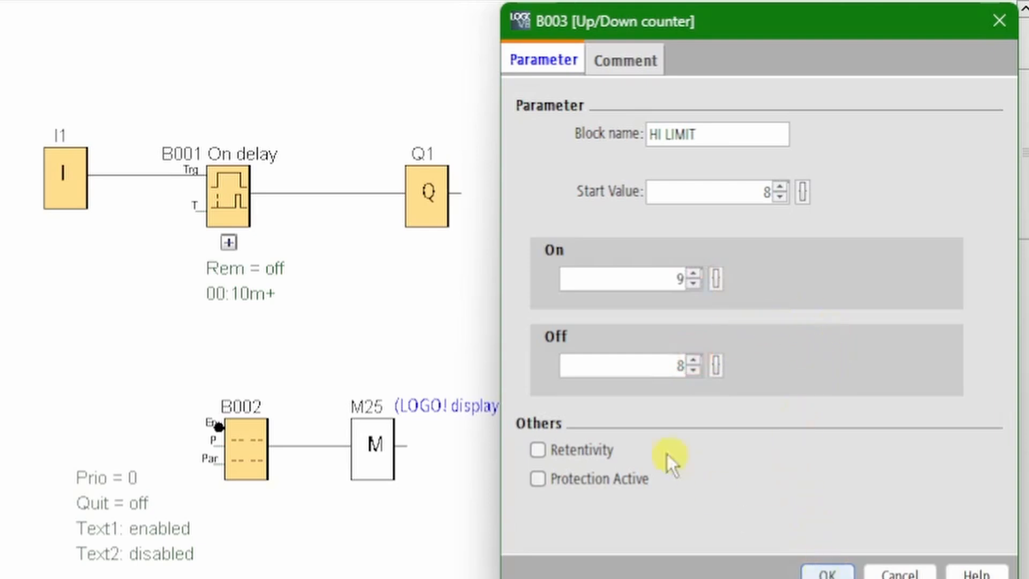
pyautogui.click(536, 449)
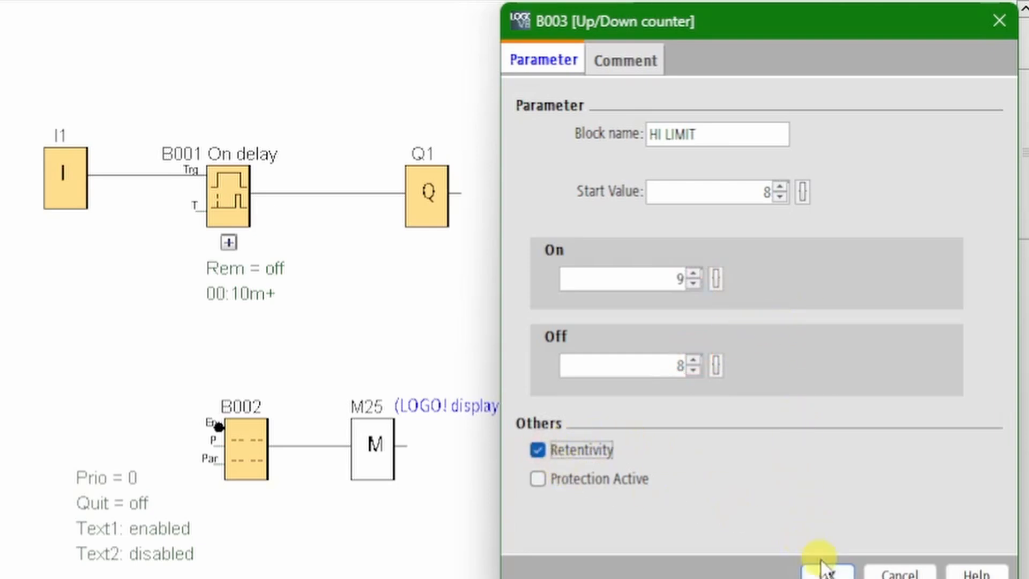
pyautogui.click(825, 565)
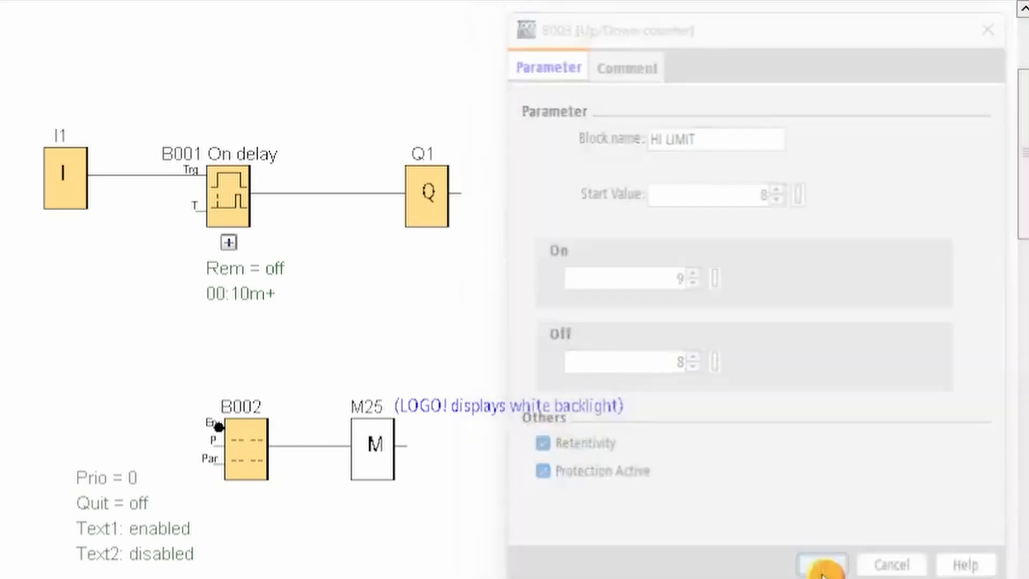
pyautogui.click(820, 565)
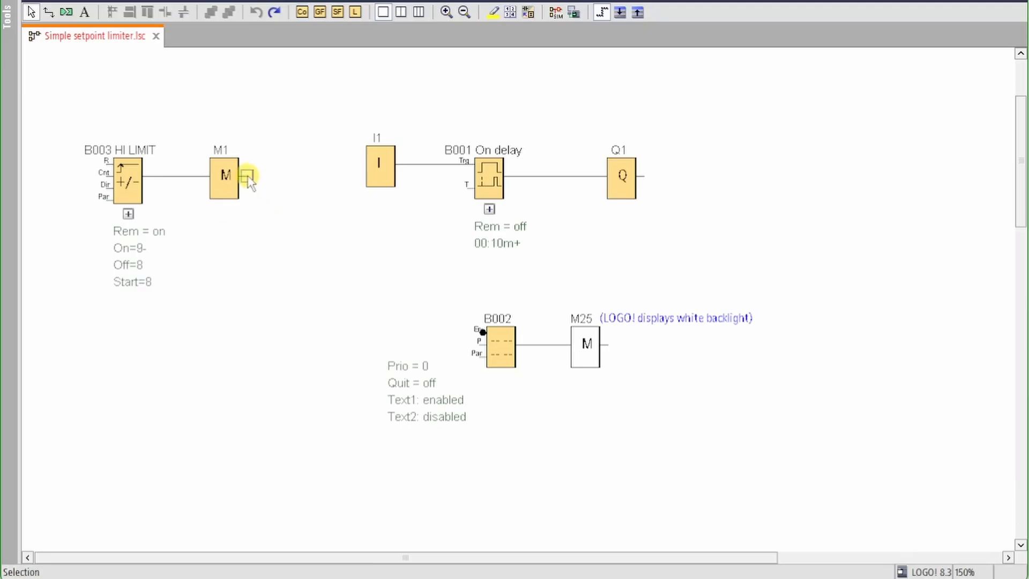
# Step: Wire M1 back to B003's reset and reference B003's count as B001's delay parameter
pyautogui.moveTo(247, 175); pyautogui.dragTo(108, 161)
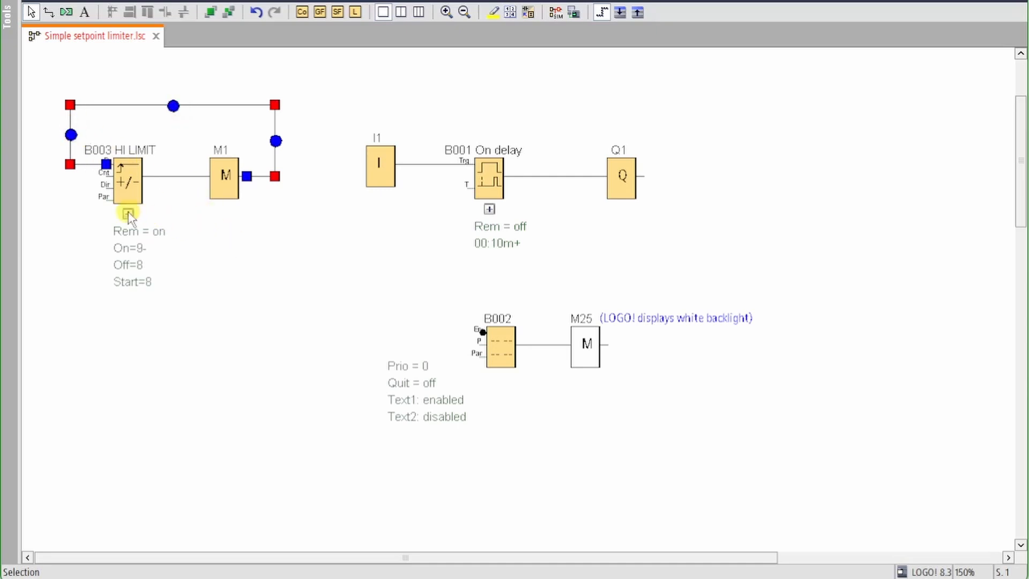
pyautogui.click(489, 209)
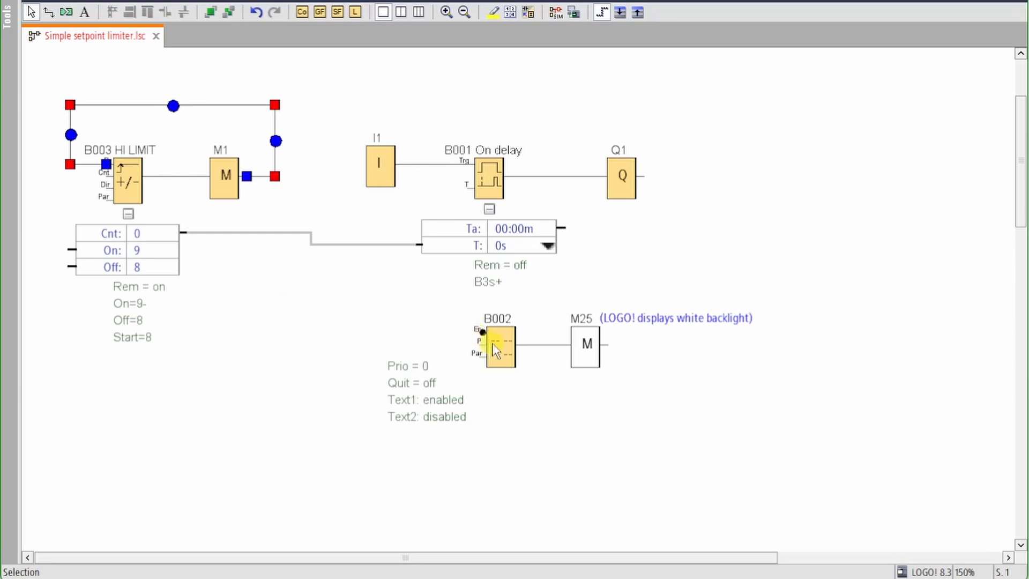
pyautogui.click(500, 346)
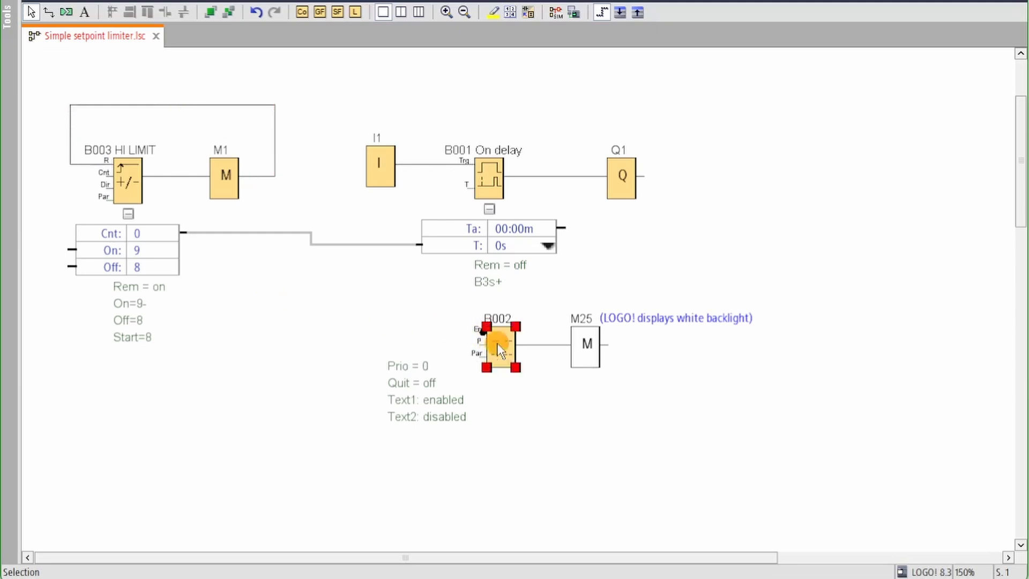
pyautogui.doubleClick(498, 345)
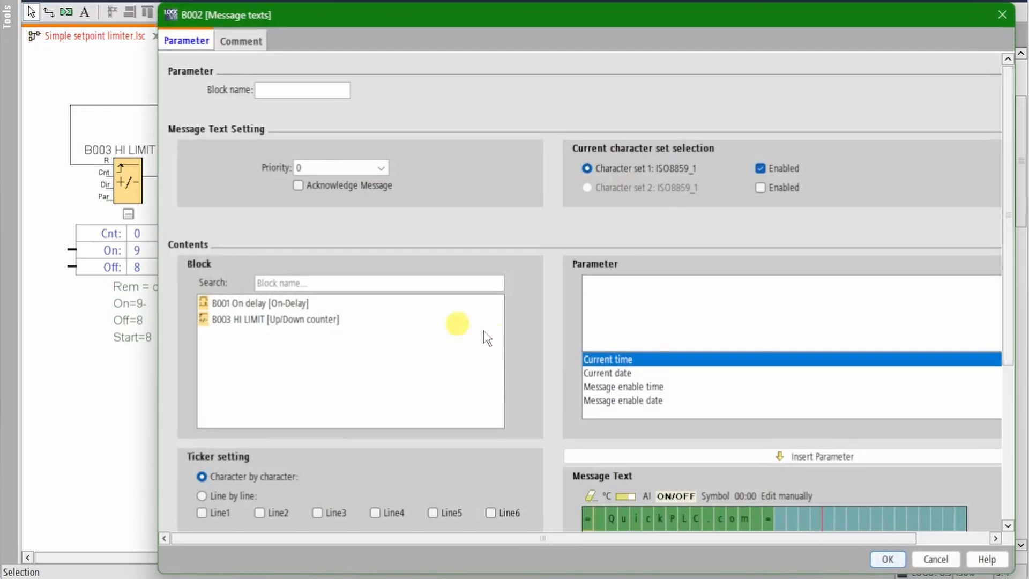
pyautogui.scroll(-3)
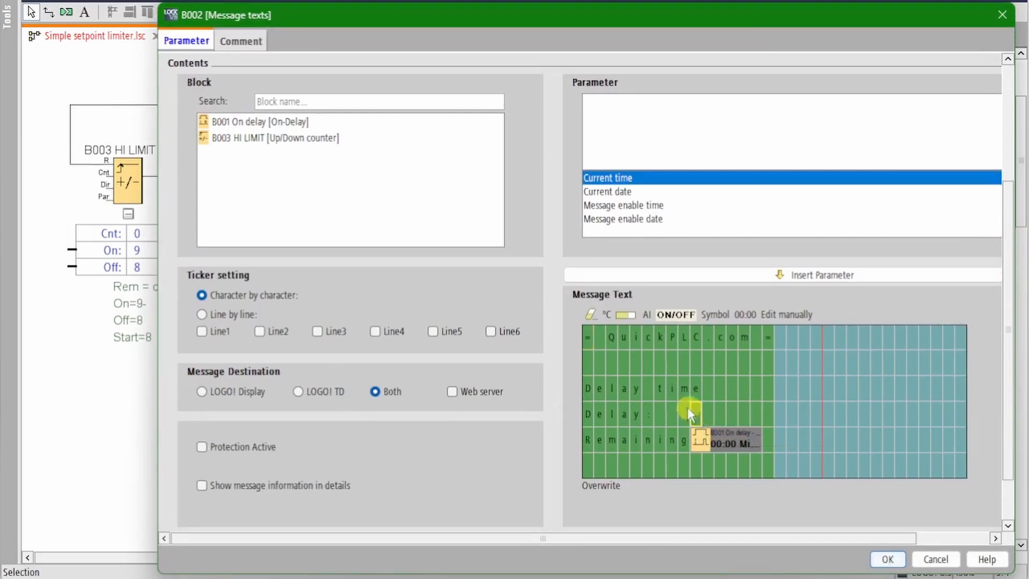
pyautogui.click(275, 137)
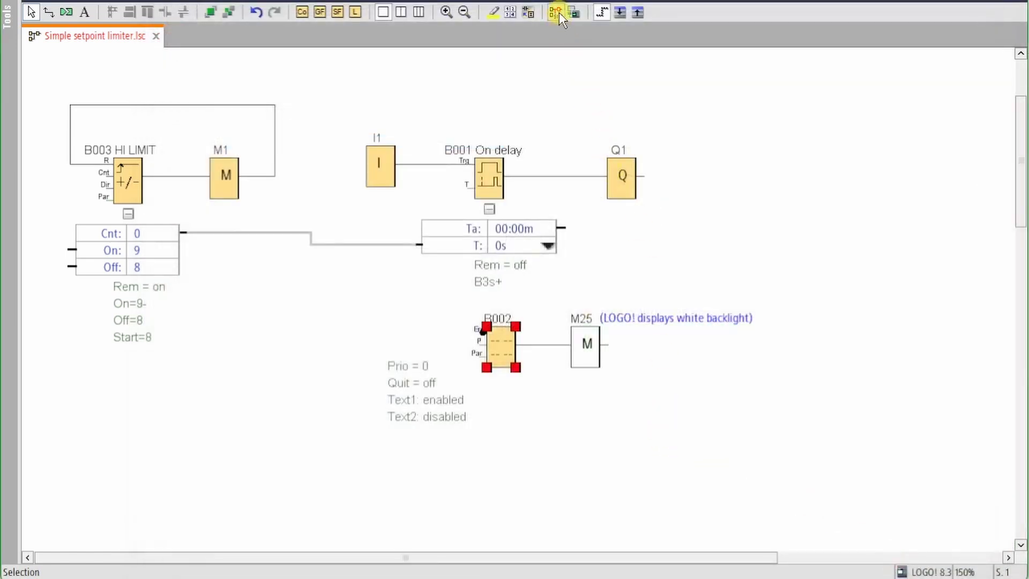
# Step: Simulate, pulse I1, and step the message display's Delay value down with the spin arrows
pyautogui.click(557, 12)
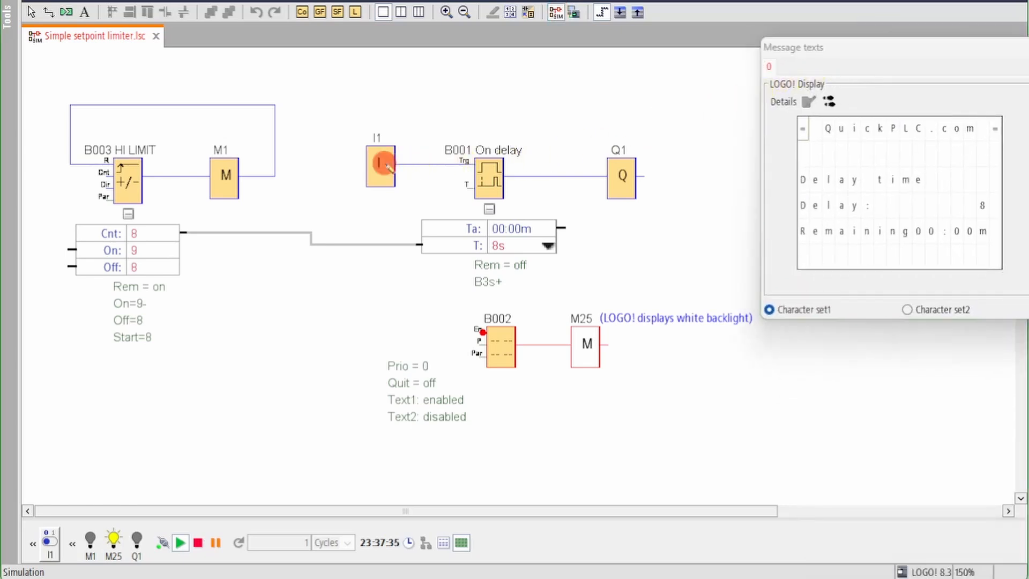
pyautogui.click(379, 166)
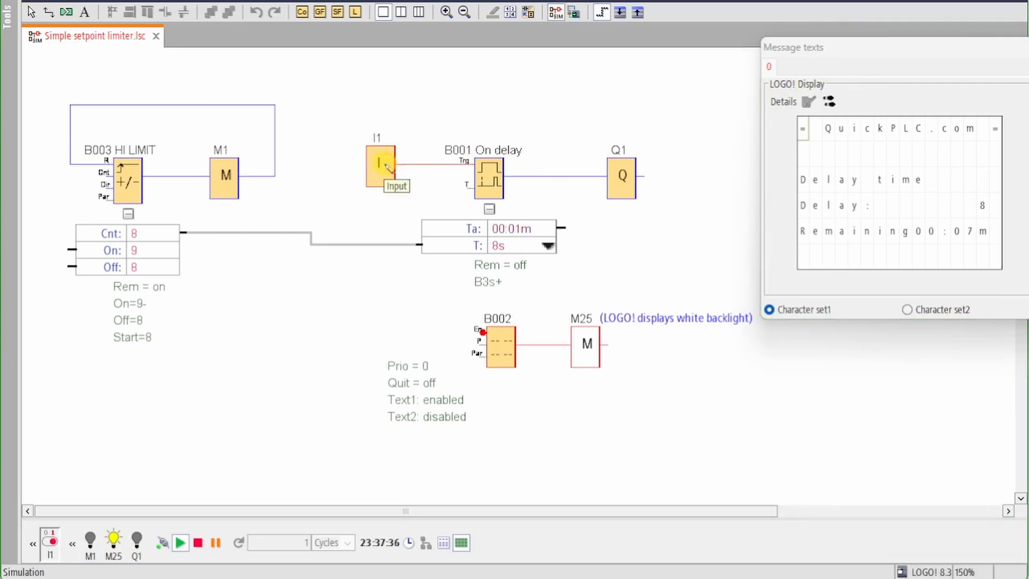
pyautogui.click(379, 165)
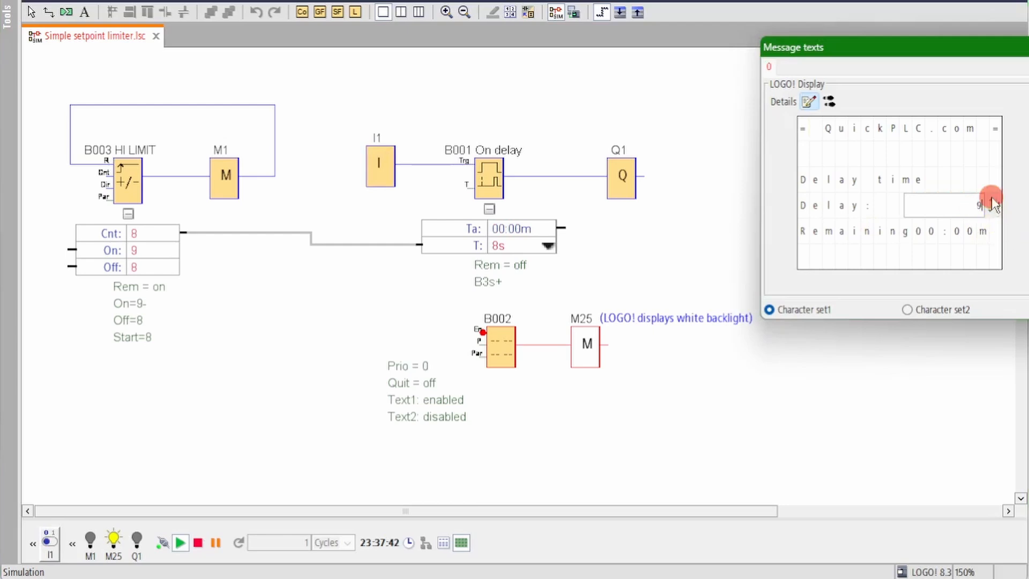
pyautogui.click(990, 202)
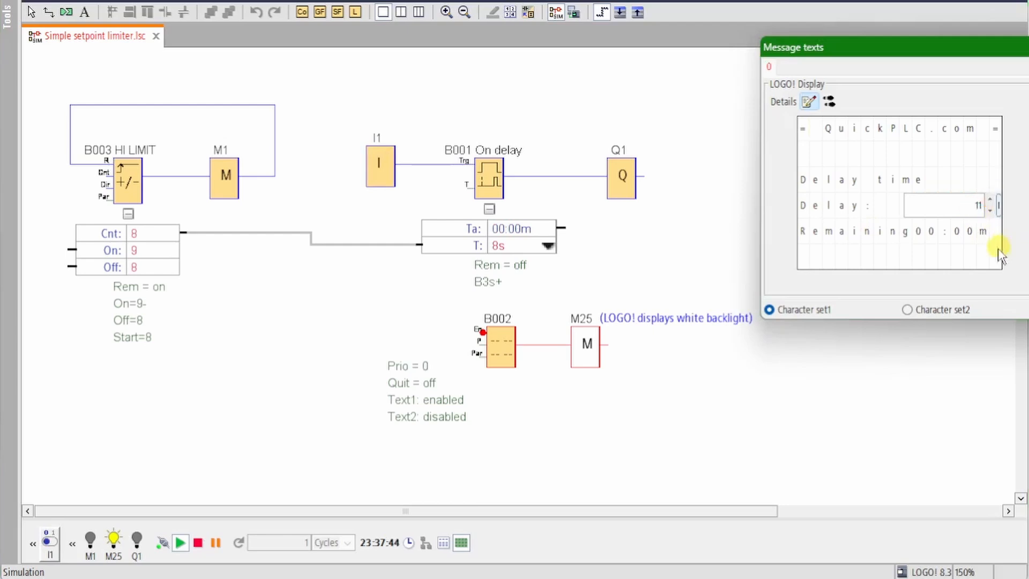
pyautogui.moveTo(974, 255)
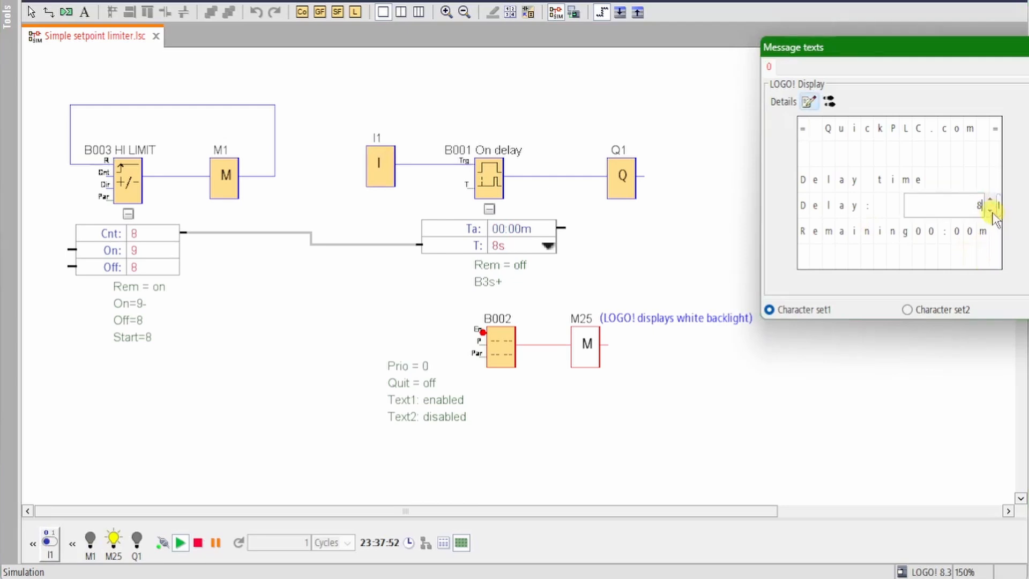
pyautogui.click(990, 210)
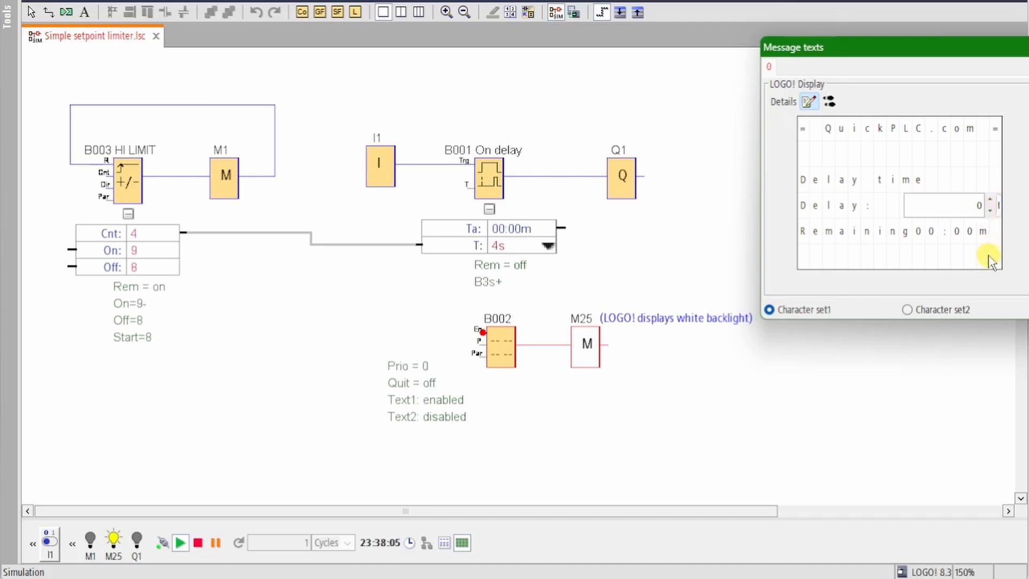
pyautogui.moveTo(965, 252)
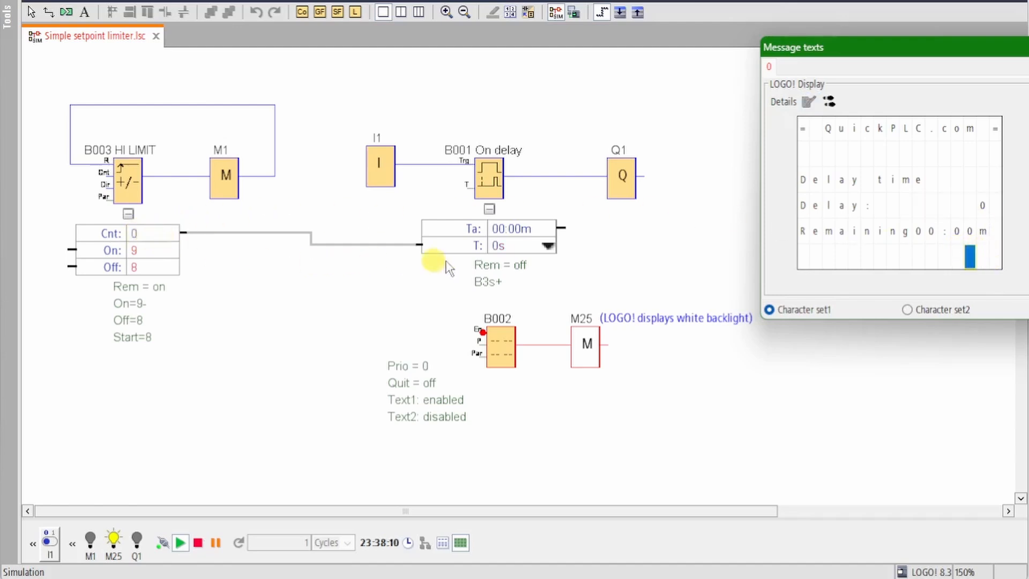
# Step: Enter 2 in the display's Delay field and switch I1 on to test the new setpoint
pyautogui.click(380, 167)
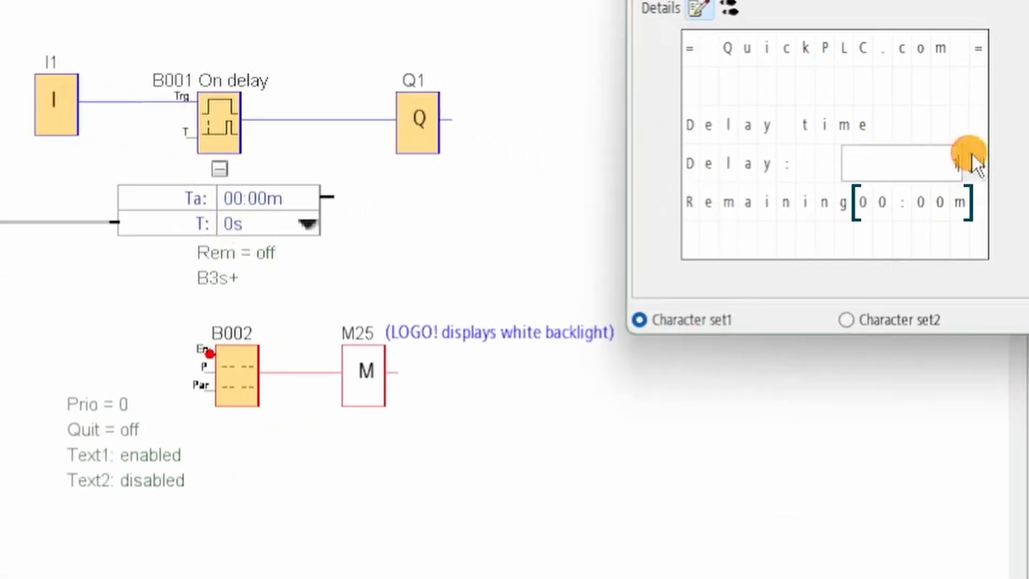
pyautogui.write('2')
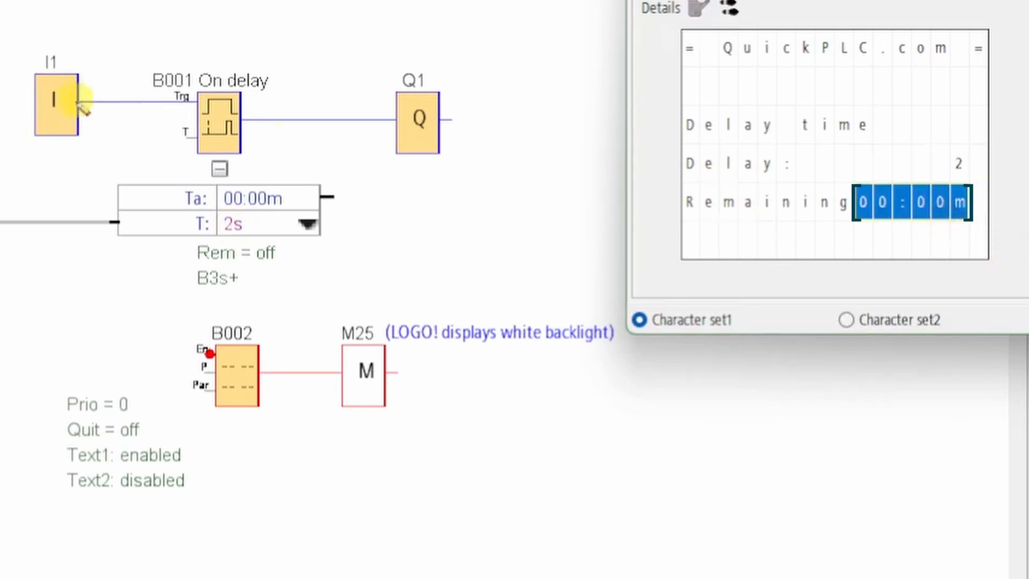
pyautogui.click(56, 105)
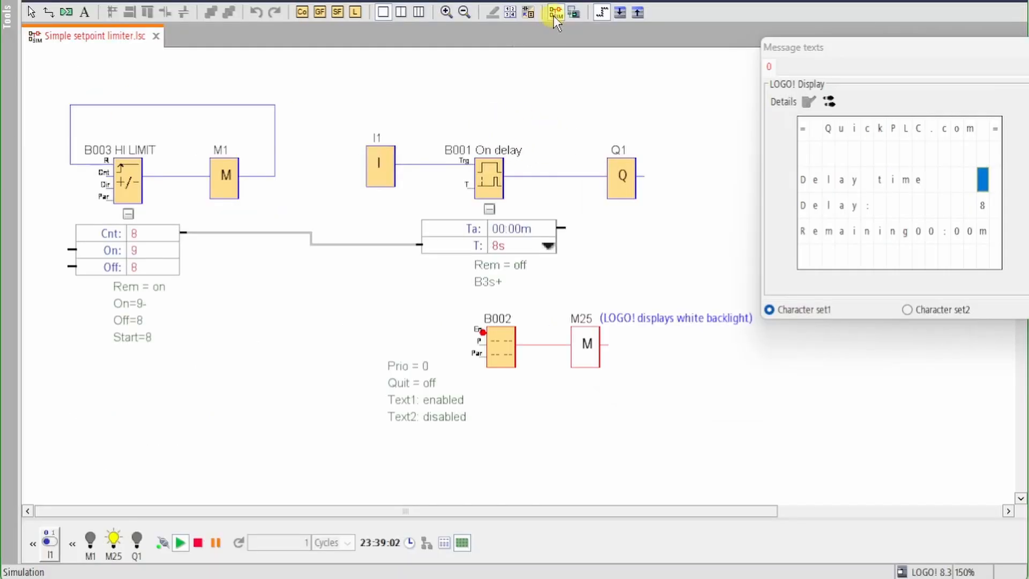
# Step: Stop simulating and set B001's time base to Seconds (s:1/100s) so the counter setpoint counts in hundredths
pyautogui.click(556, 12)
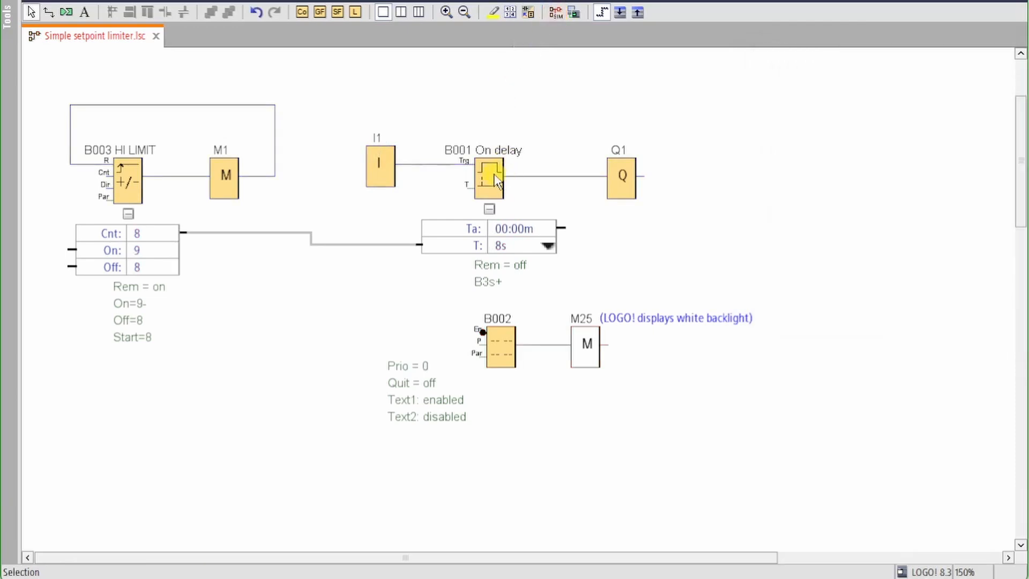
pyautogui.doubleClick(488, 177)
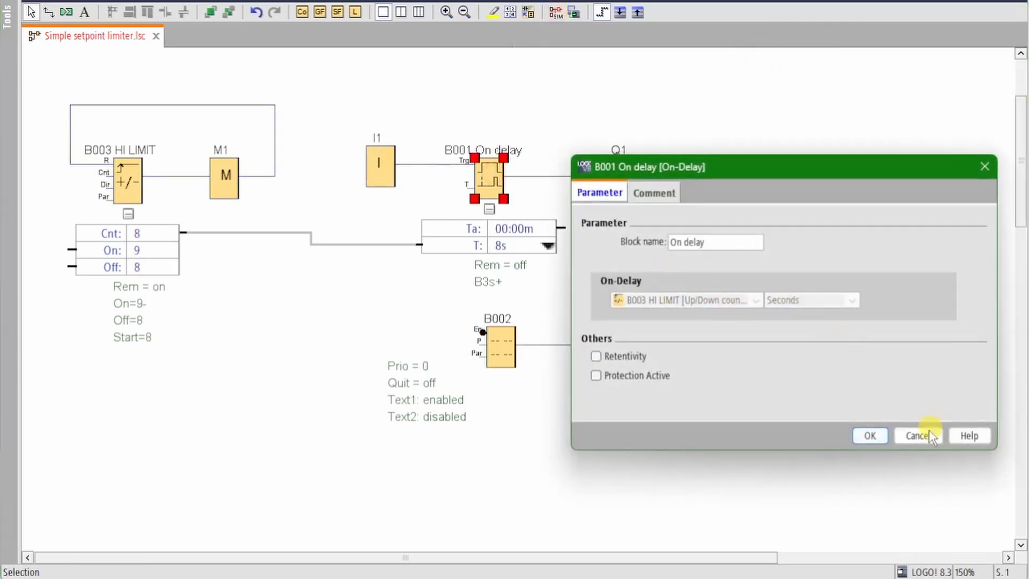
pyautogui.click(917, 435)
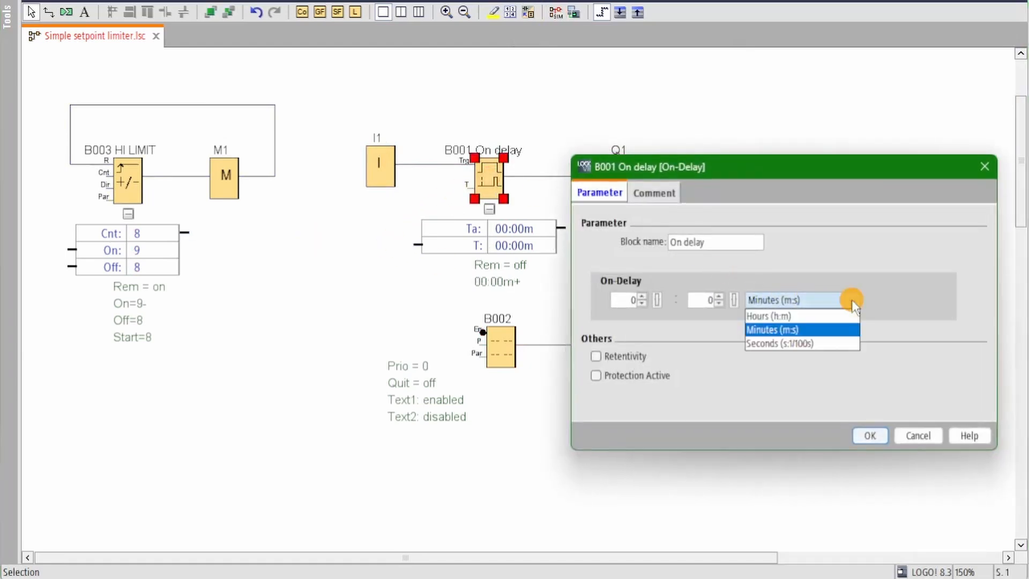
pyautogui.click(782, 344)
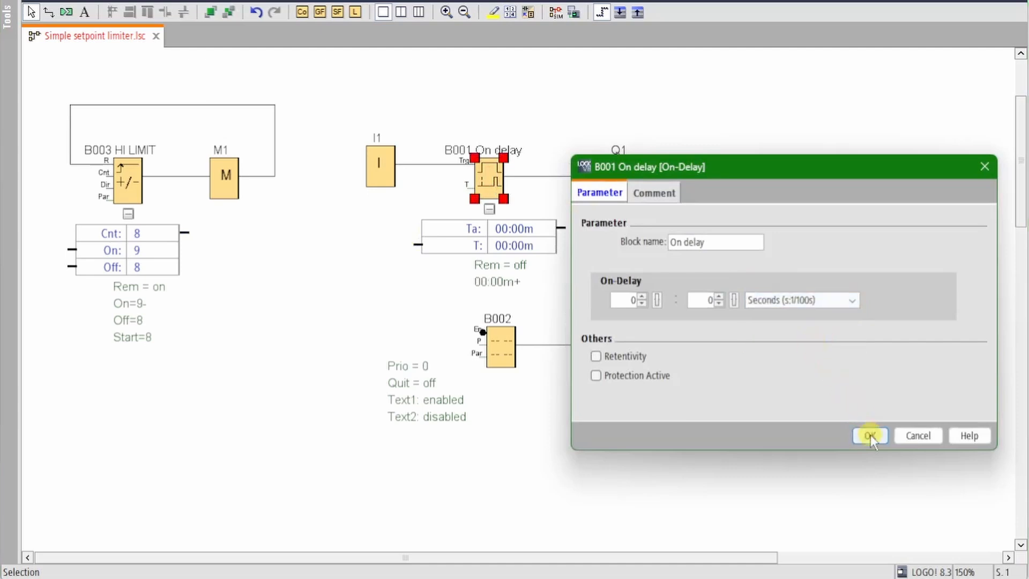
pyautogui.click(869, 435)
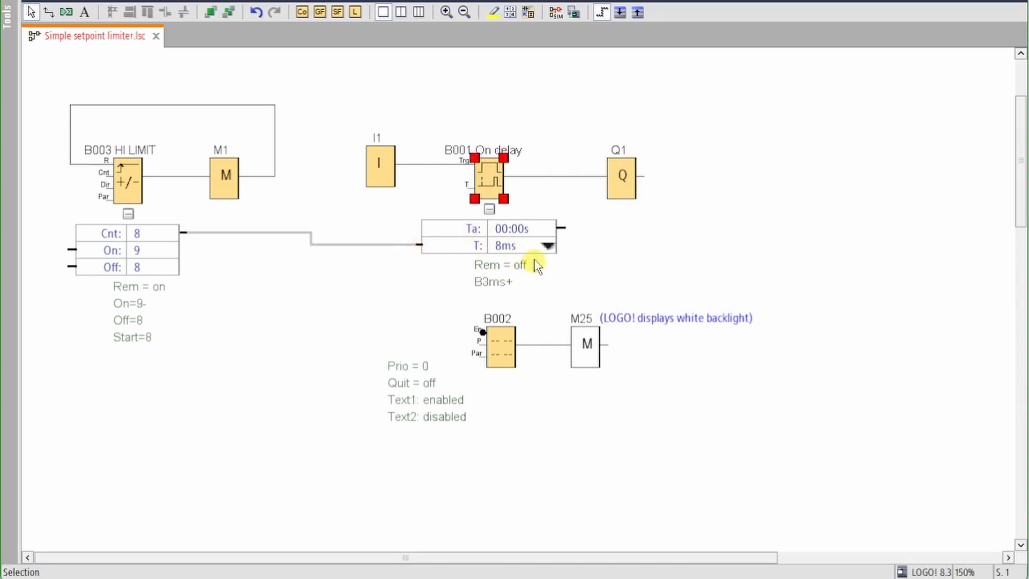
pyautogui.moveTo(377, 173)
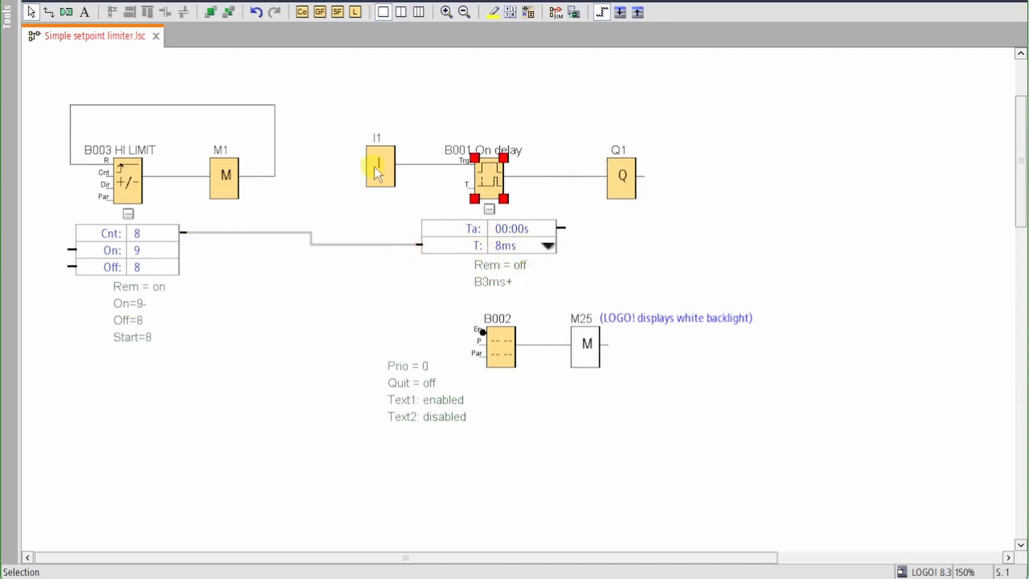
# Step: Give counter B003 HI LIMIT start value 4000, on threshold 4001 and off threshold 4000
pyautogui.doubleClick(127, 180)
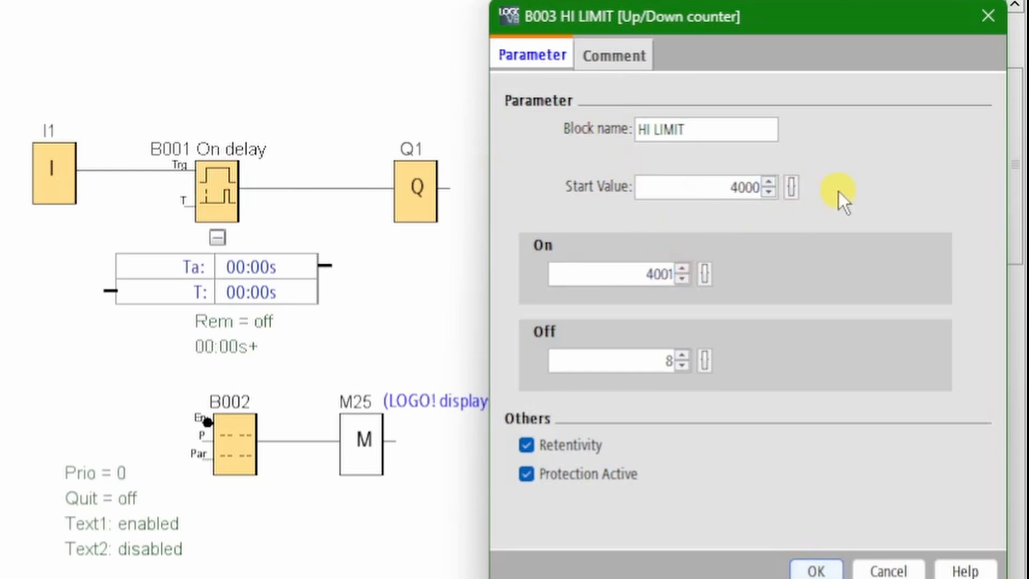
pyautogui.write('400')
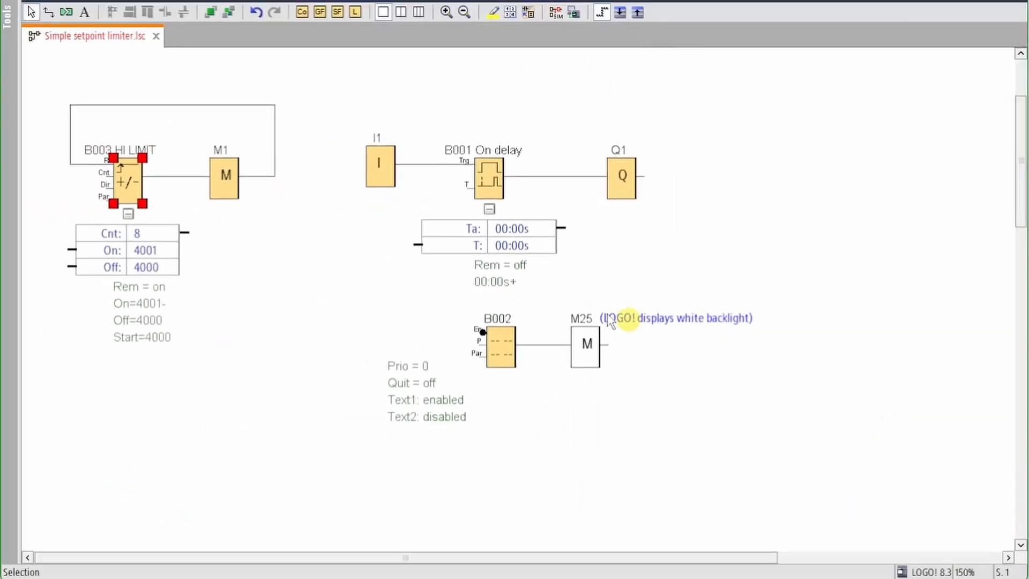
pyautogui.moveTo(186, 231); pyautogui.dragTo(420, 244)
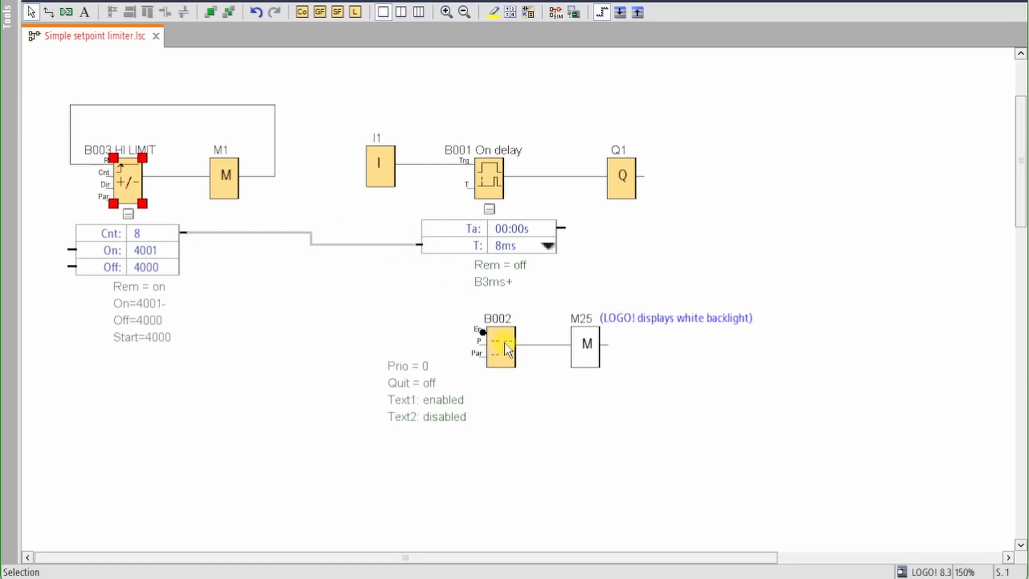
# Step: Reference the HI LIMIT counter parameter with 'ms' suffix on message B002's Delay line
pyautogui.doubleClick(500, 346)
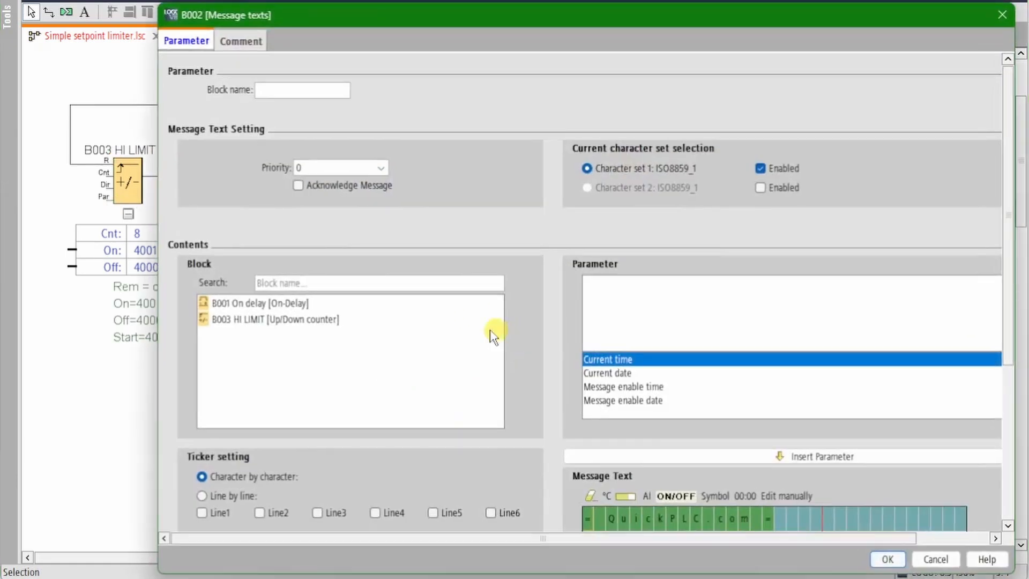
pyautogui.scroll(-3)
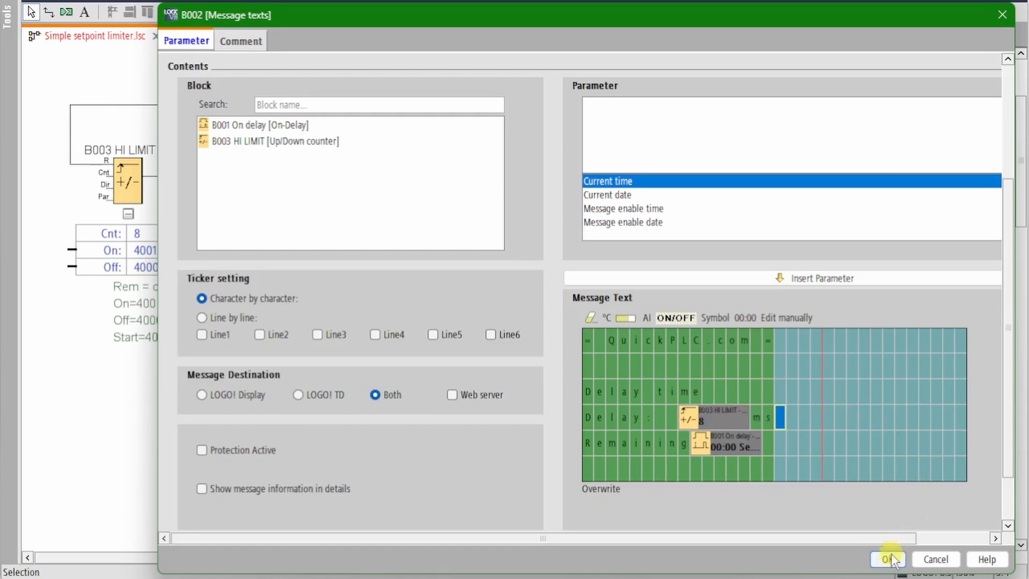
pyautogui.click(888, 559)
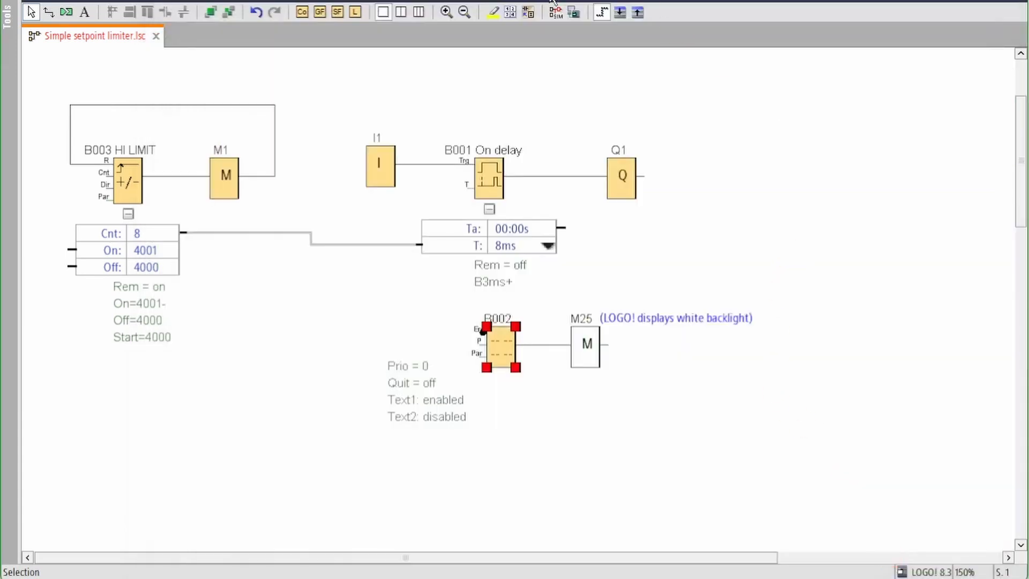
# Step: Start simulation and switch input I1 on so the 4000 ms delay begins counting
pyautogui.click(557, 12)
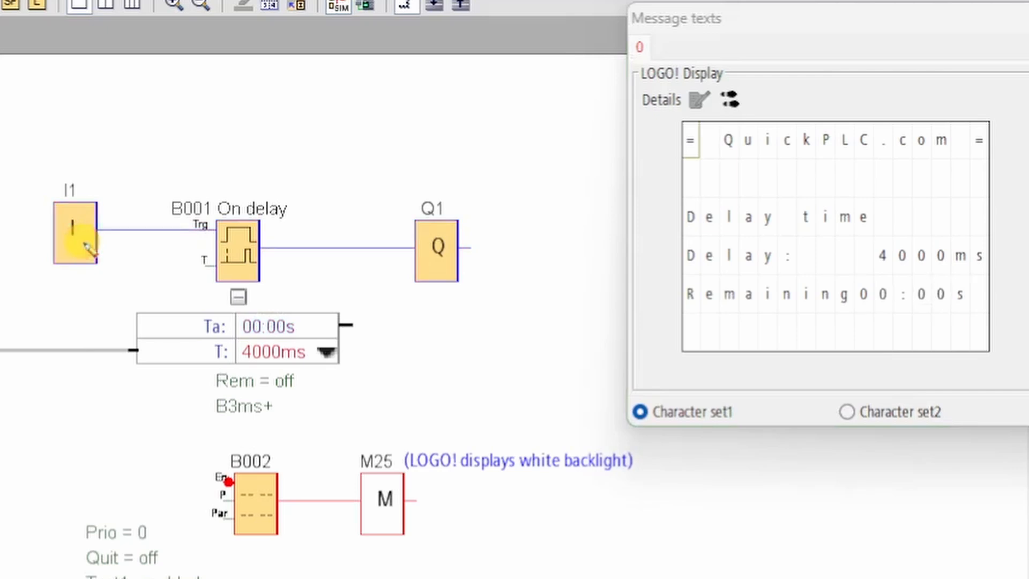
pyautogui.click(77, 236)
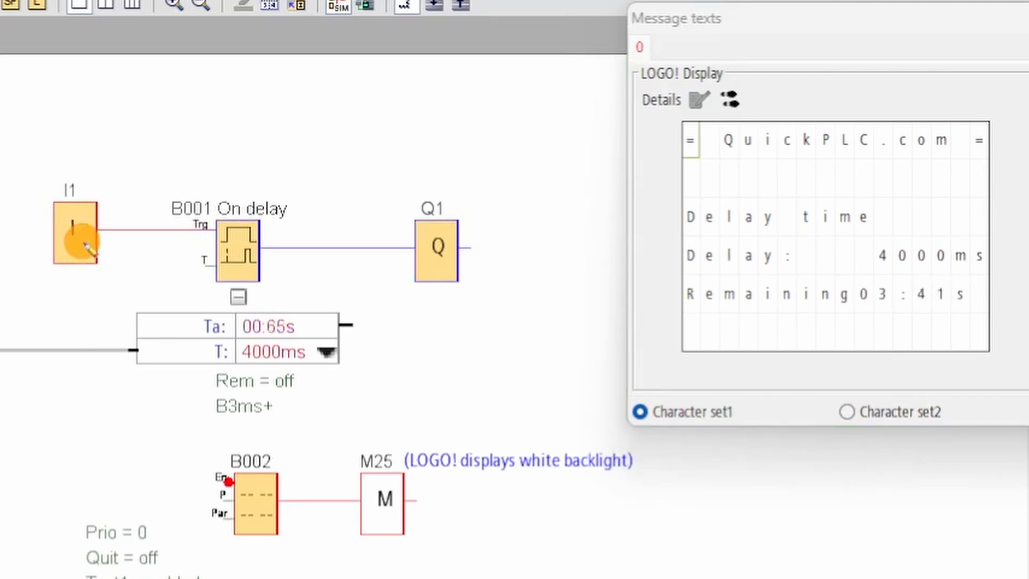